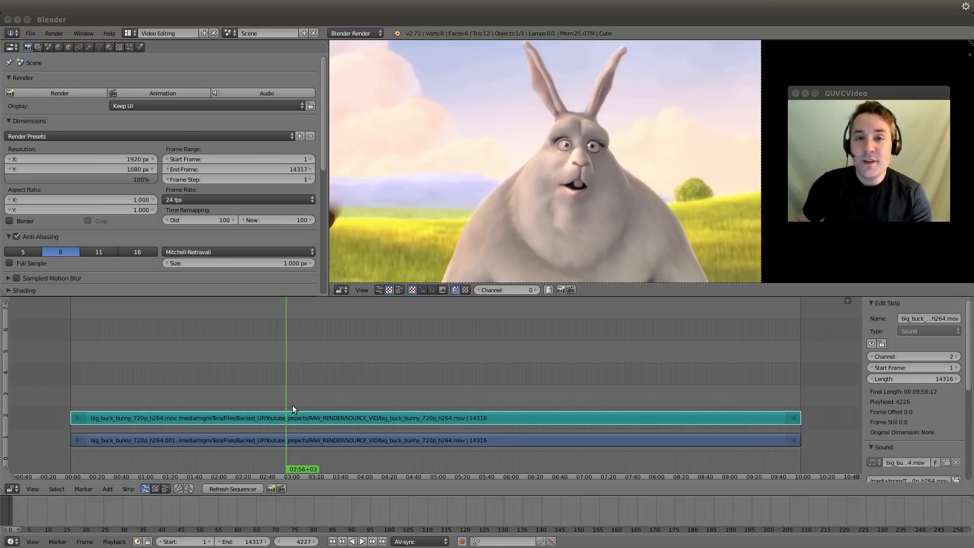
pyautogui.moveTo(298, 443)
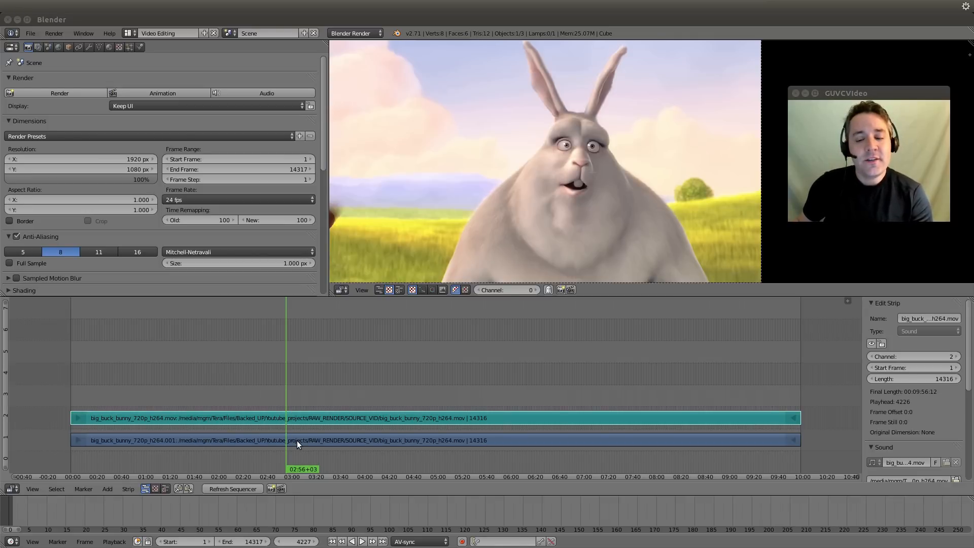
# Select the Big Buck Bunny movie strip on channel 1 and scroll its properties to Modifiers
pyautogui.click(289, 440)
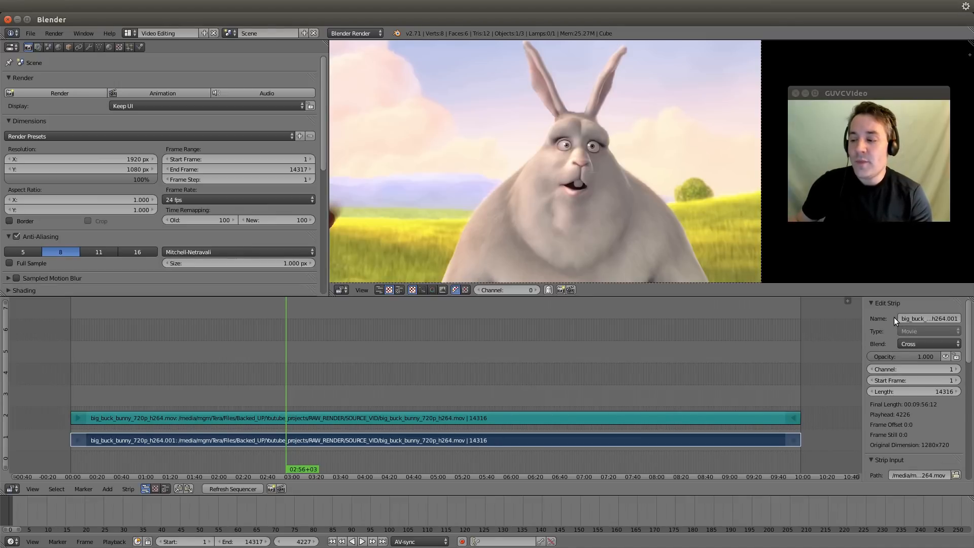
pyautogui.scroll(-3)
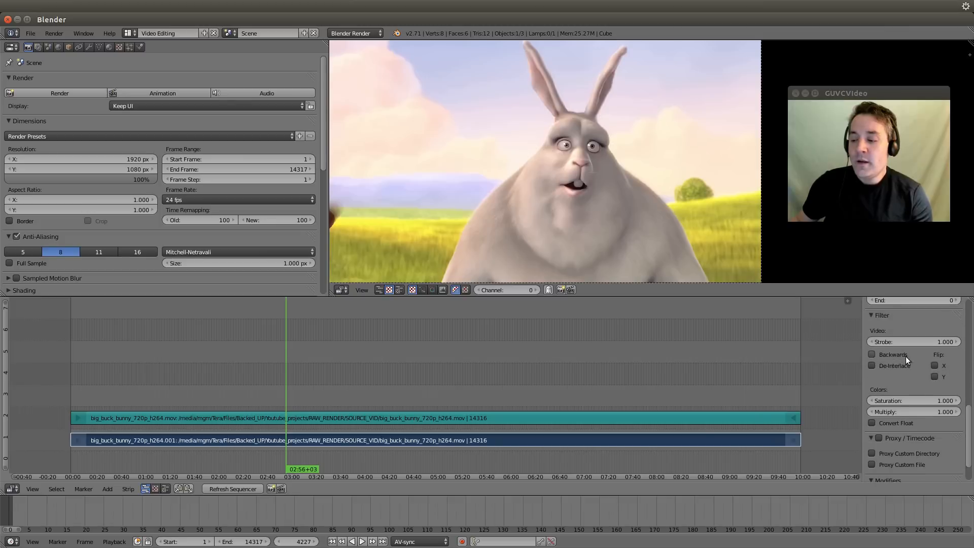
pyautogui.scroll(-3)
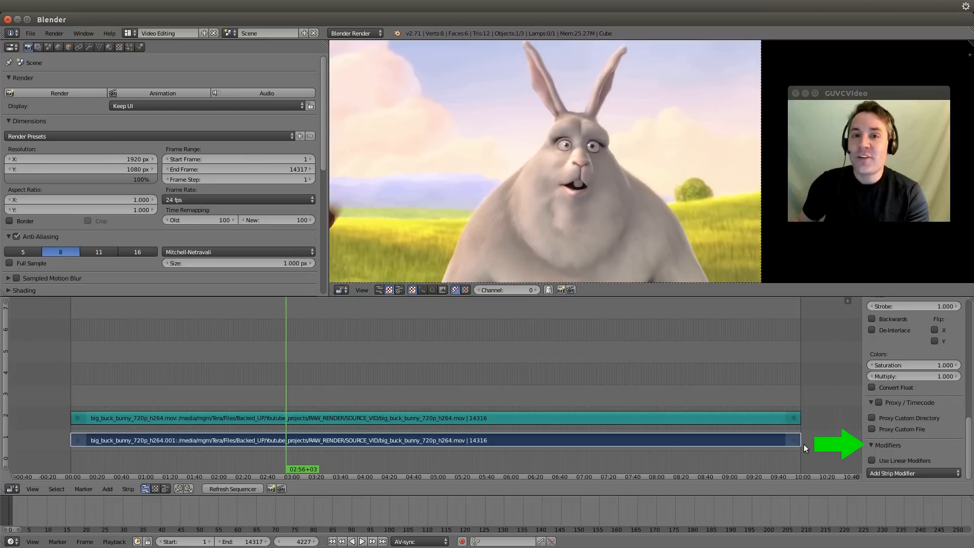
pyautogui.moveTo(739, 459)
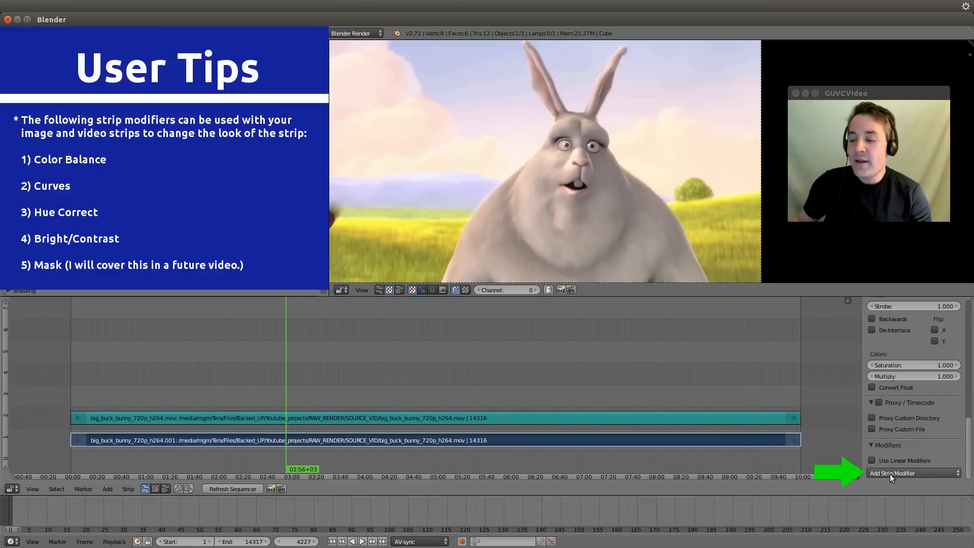
pyautogui.moveTo(658, 453)
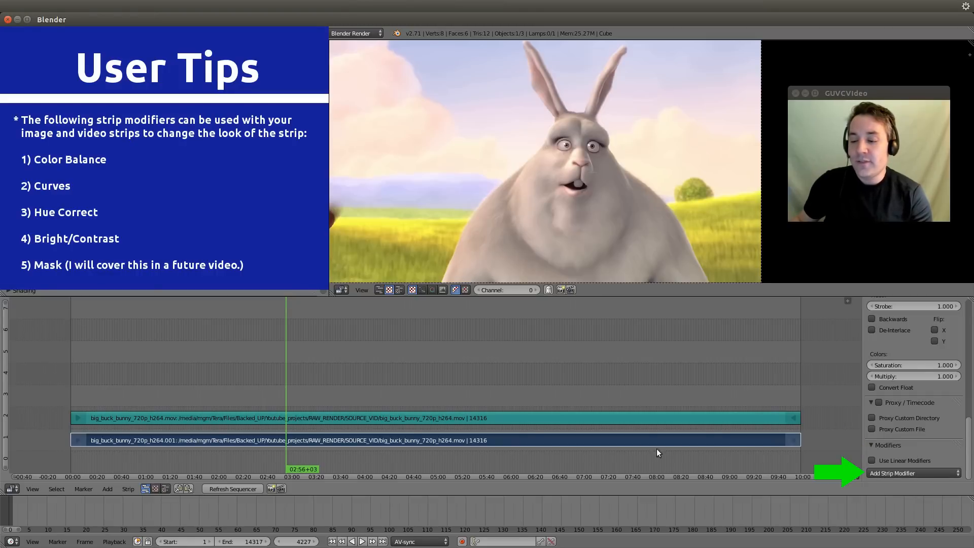
pyautogui.moveTo(390, 444)
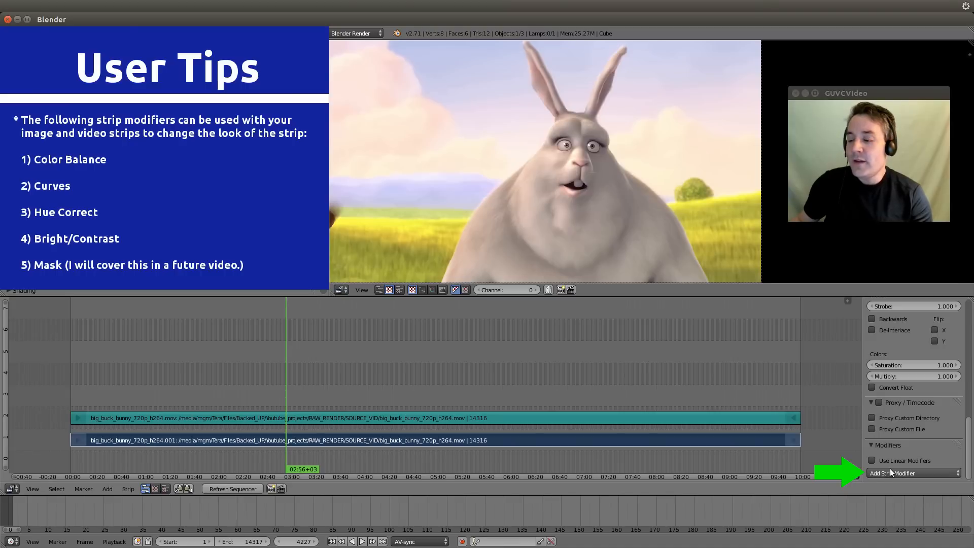
# Stack Color Balance, Curves and Hue Correct modifiers on the Big Buck Bunny movie strip
pyautogui.click(913, 473)
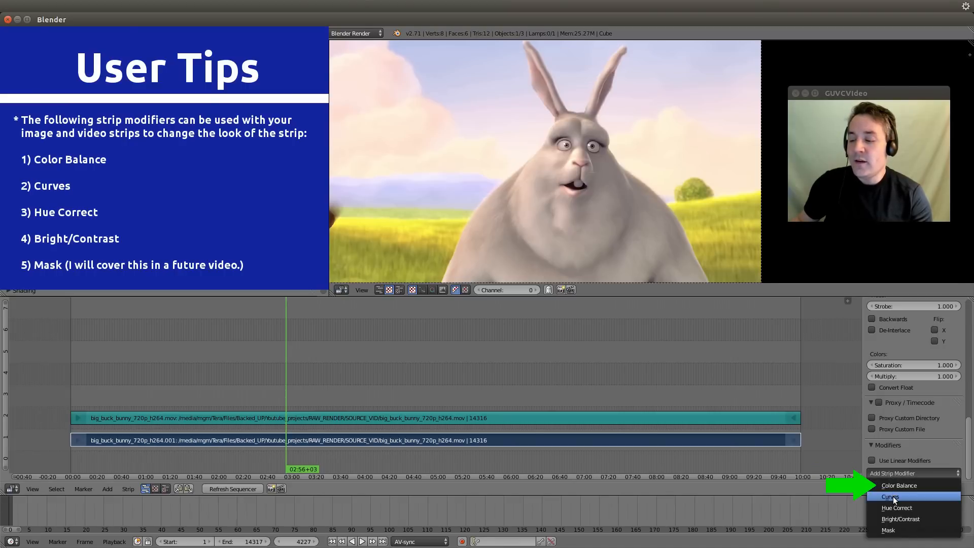
pyautogui.moveTo(900, 485)
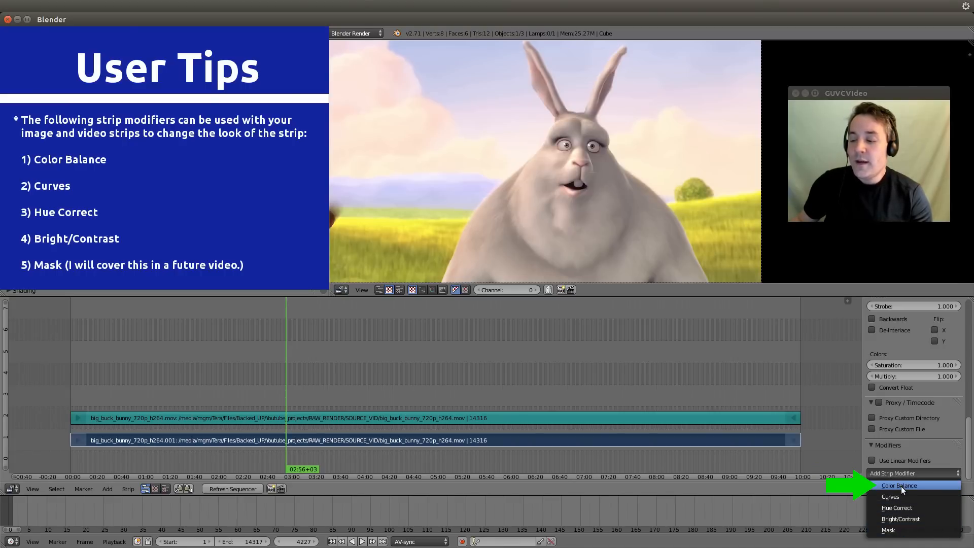
pyautogui.moveTo(899, 485)
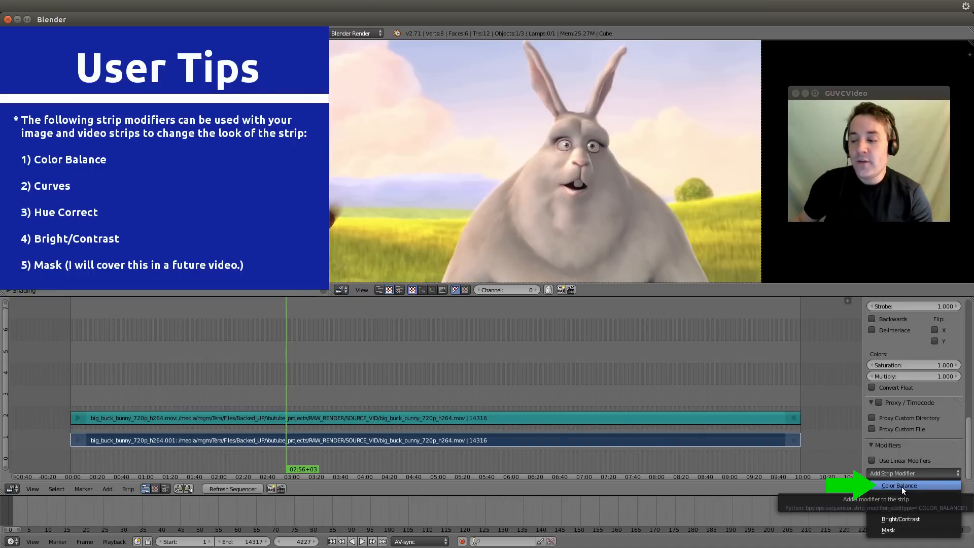
pyautogui.click(901, 485)
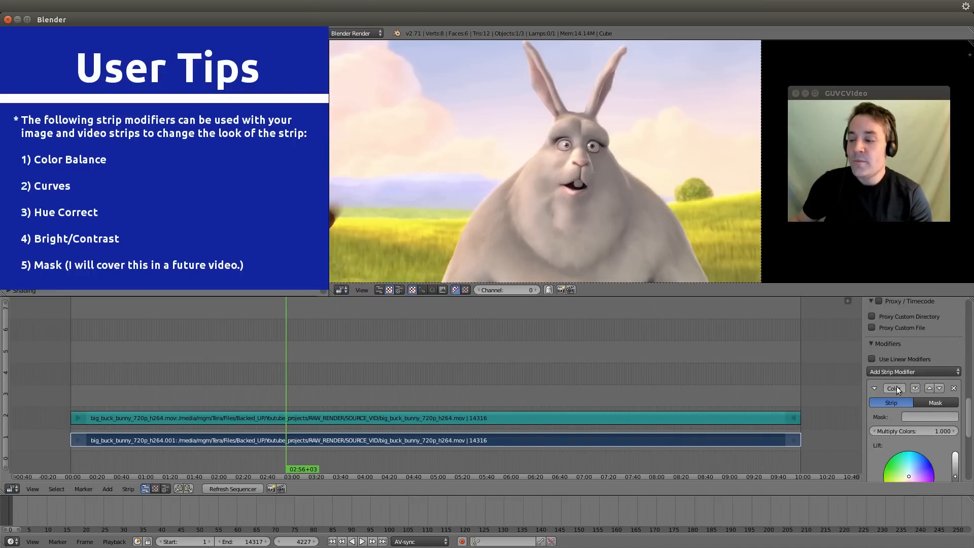
pyautogui.click(913, 371)
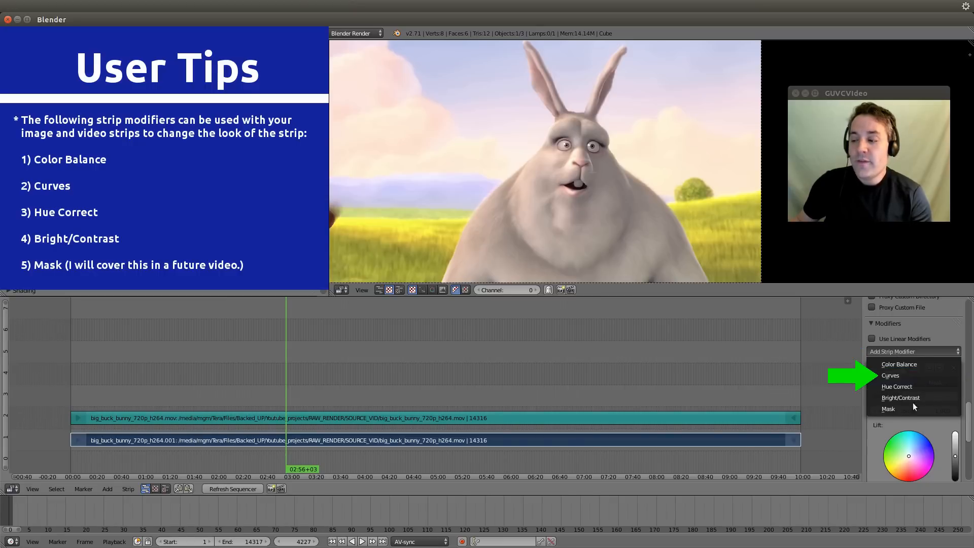
pyautogui.click(898, 364)
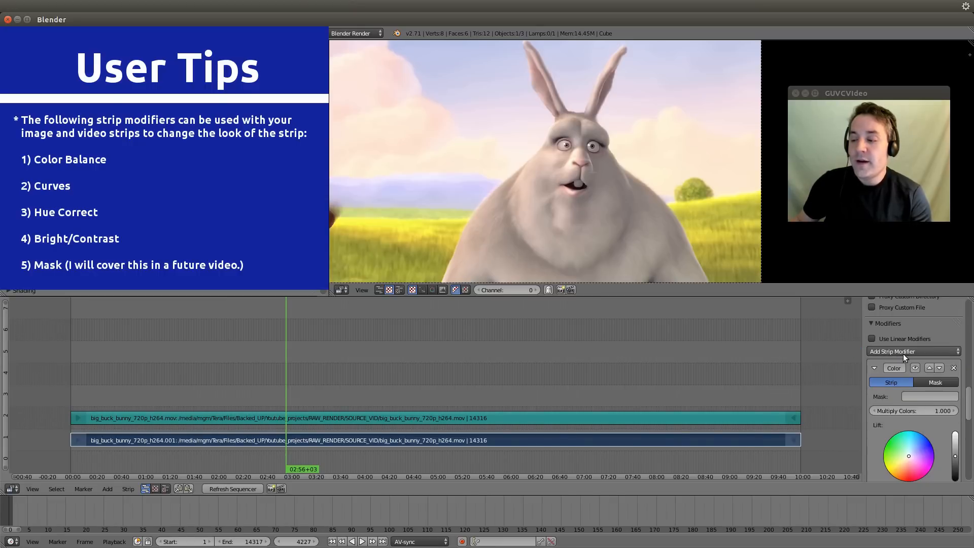
pyautogui.click(910, 351)
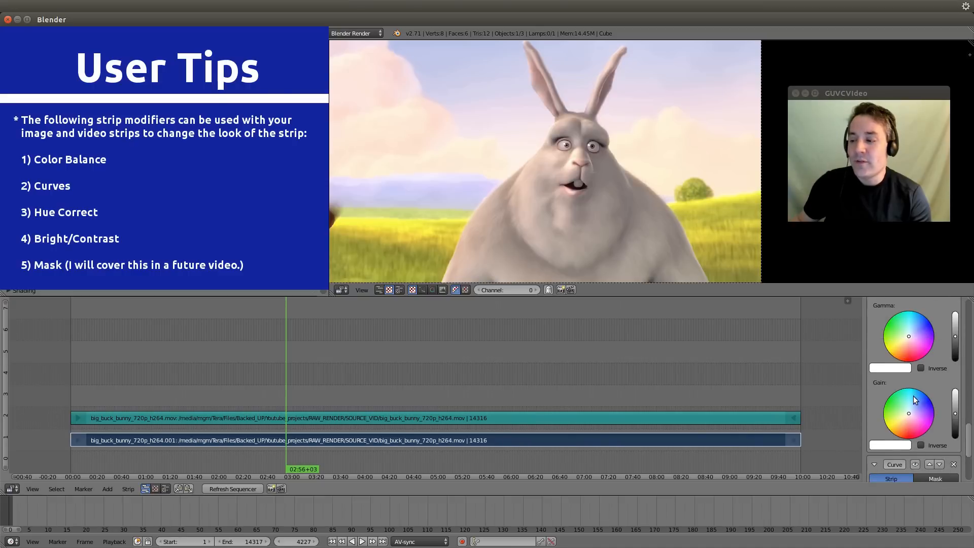
pyautogui.click(913, 399)
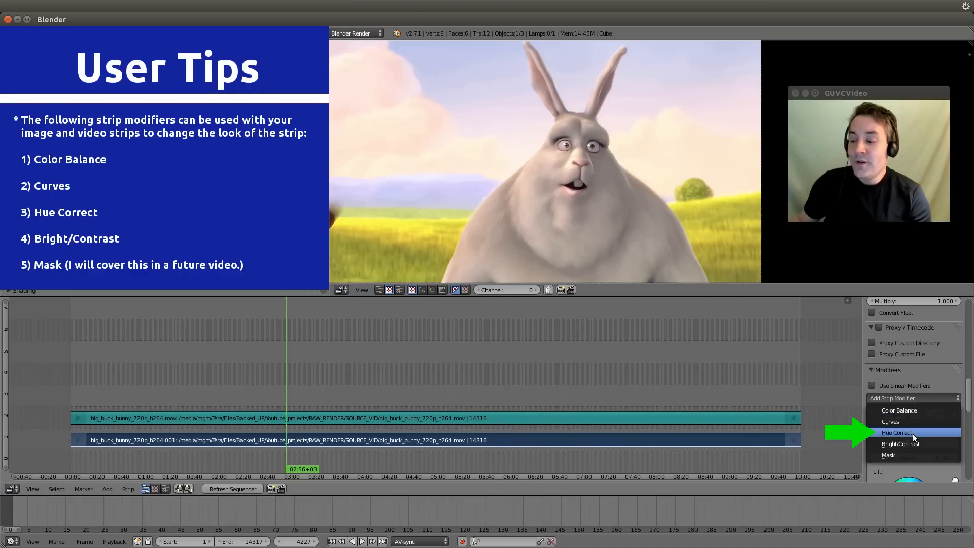
pyautogui.click(889, 421)
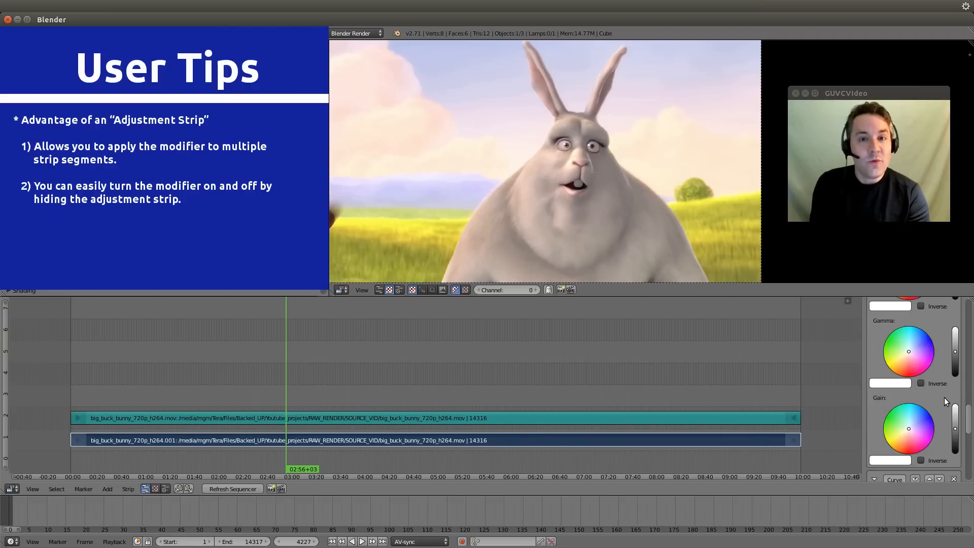
pyautogui.scroll(3)
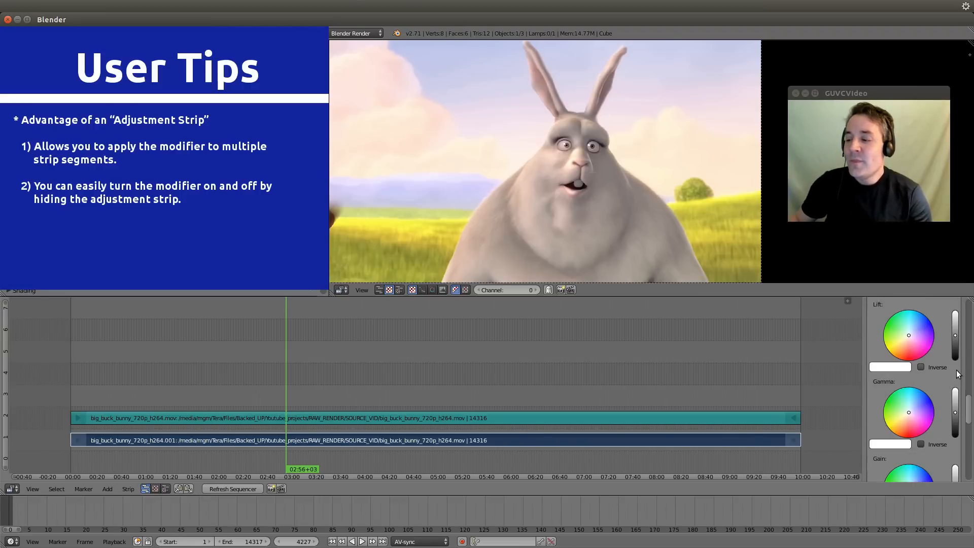
pyautogui.click(893, 433)
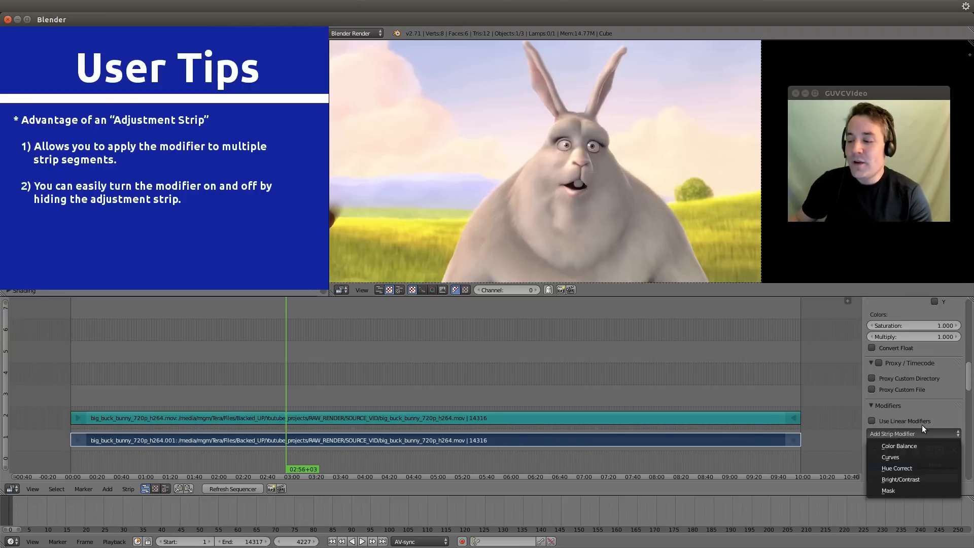
pyautogui.click(889, 456)
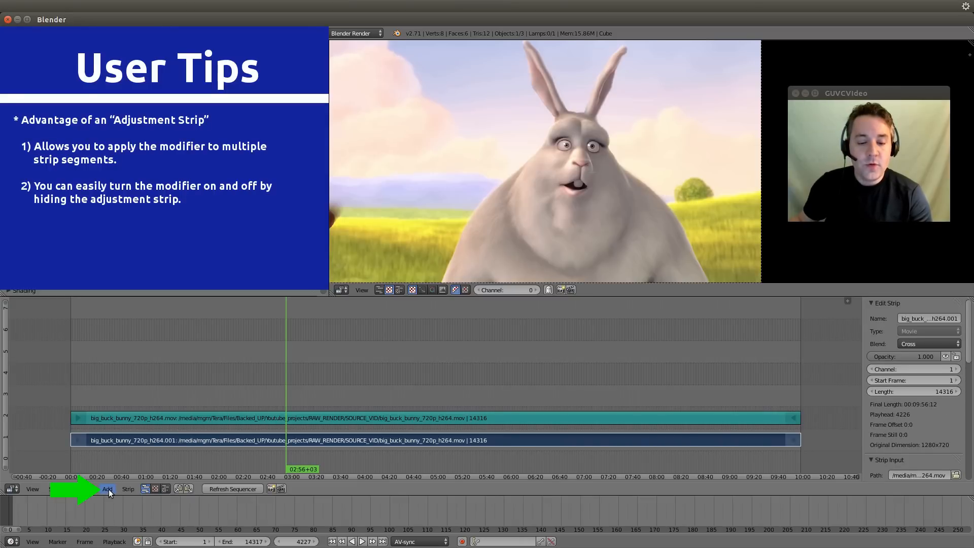
# Add an adjustment layer strip above the film at frame 4227, lengthened to 410 frames
pyautogui.click(107, 488)
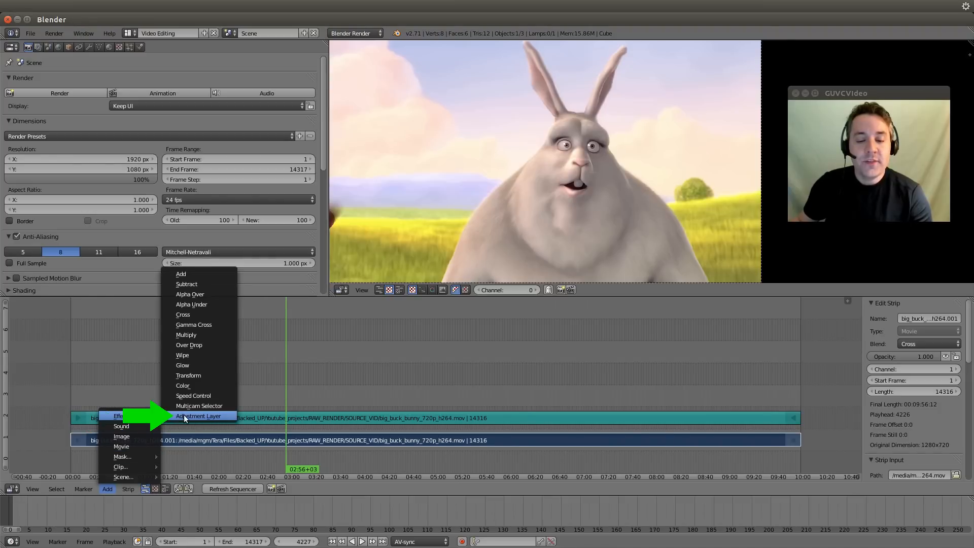
pyautogui.moveTo(198, 416)
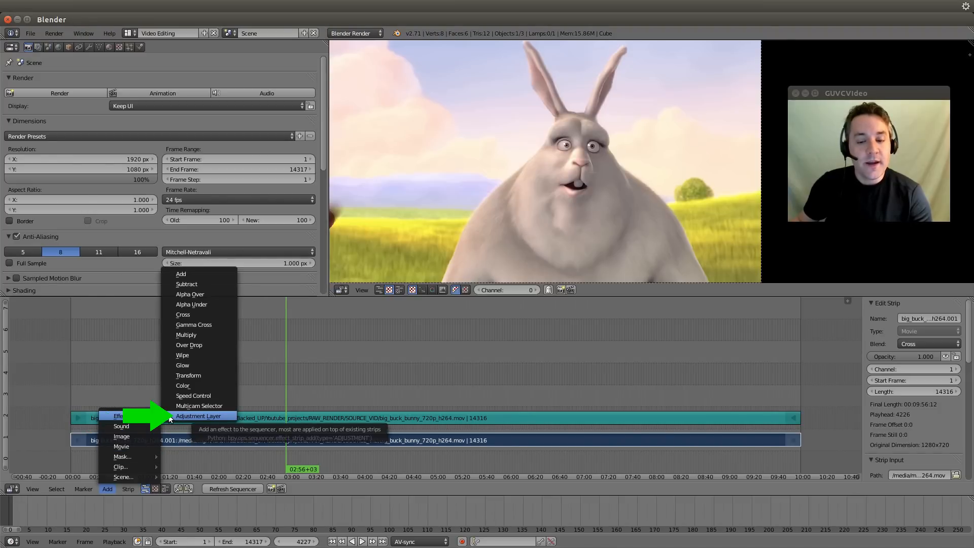
pyautogui.click(197, 416)
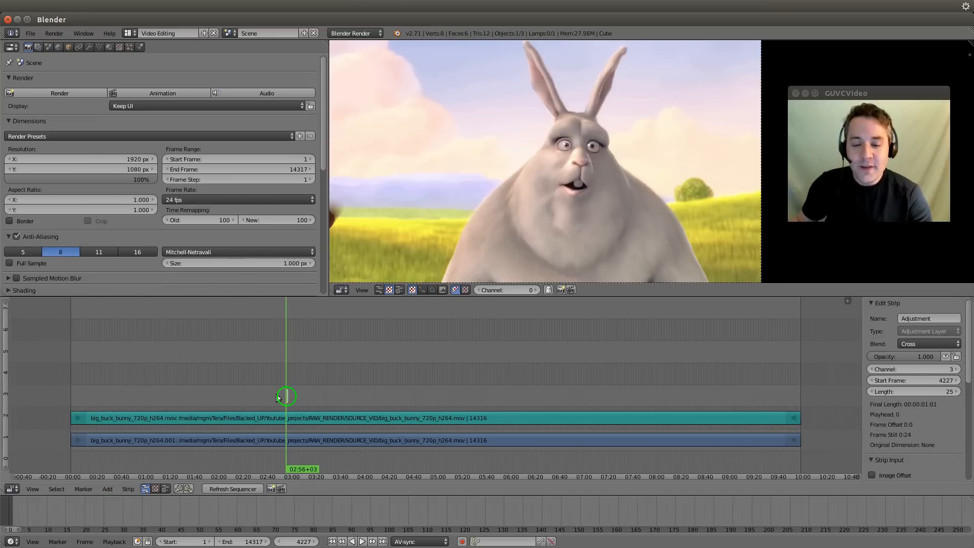
pyautogui.moveTo(274, 390)
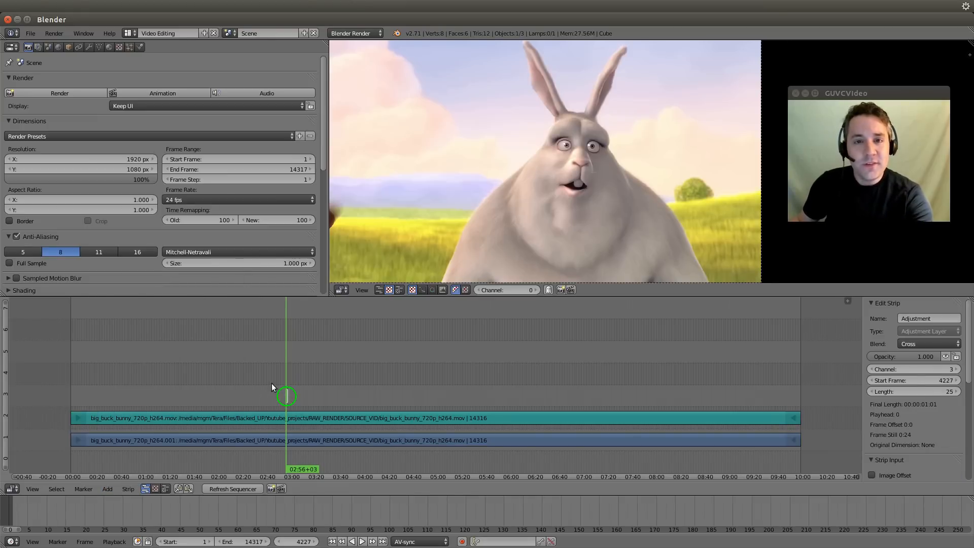
pyautogui.moveTo(269, 380)
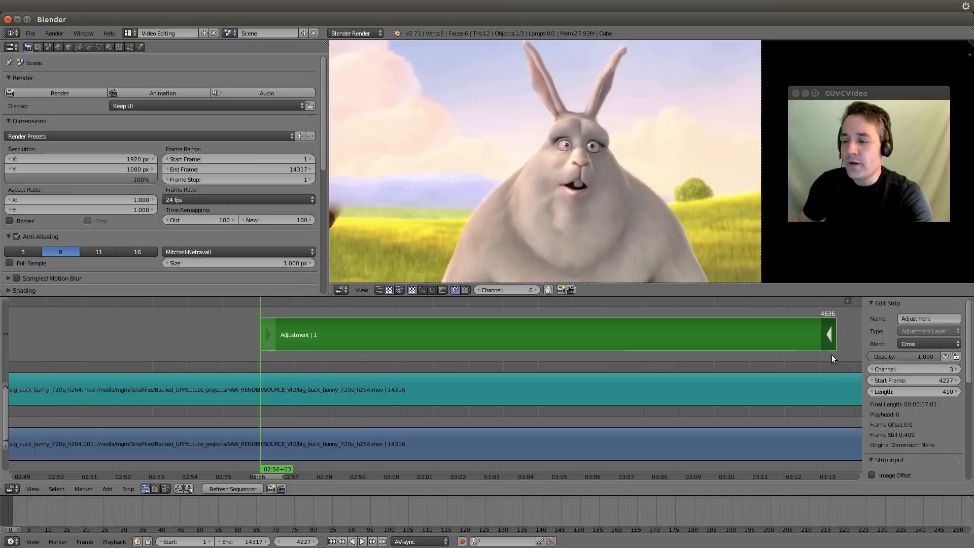
pyautogui.moveTo(252, 337)
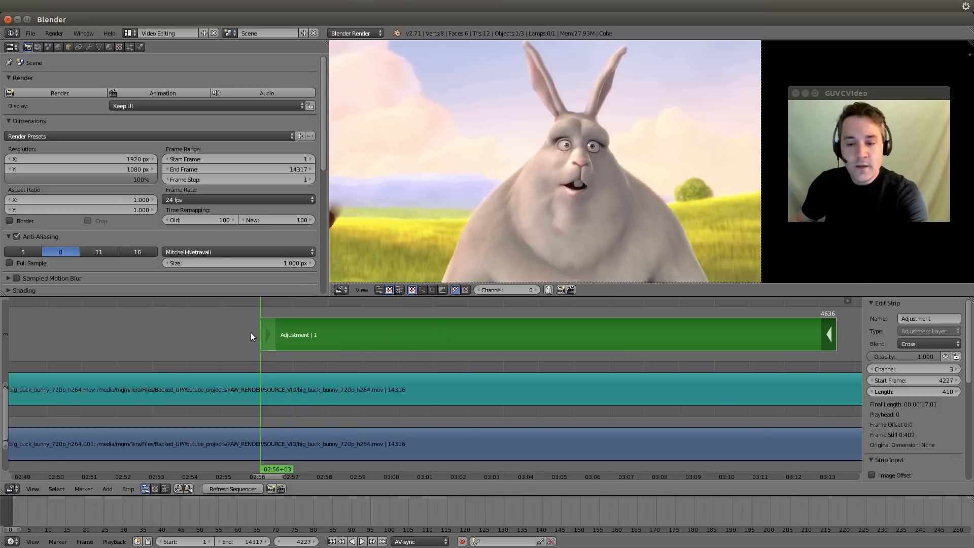
pyautogui.scroll(-3)
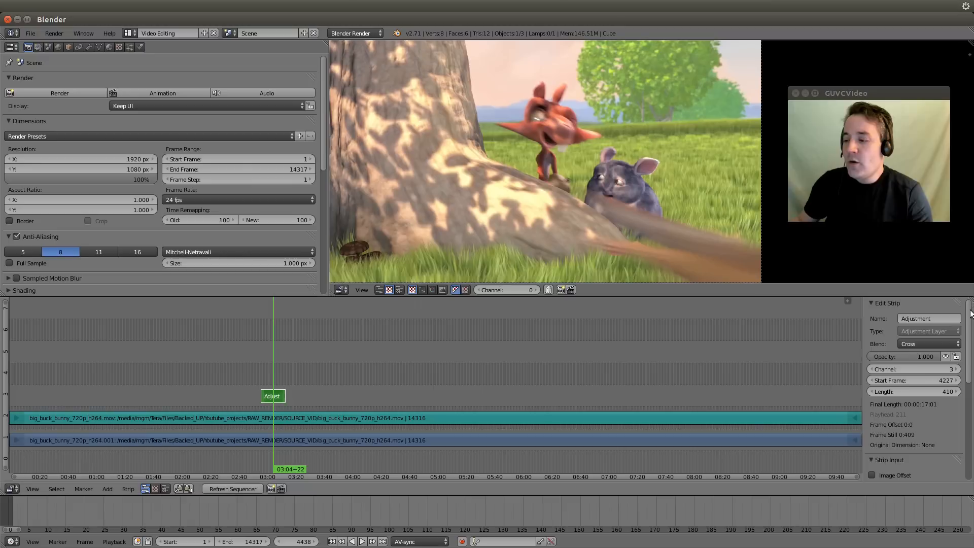
# Scroll the adjustment strip's properties down to Modifiers and show the Add Strip Modifier list
pyautogui.scroll(-3)
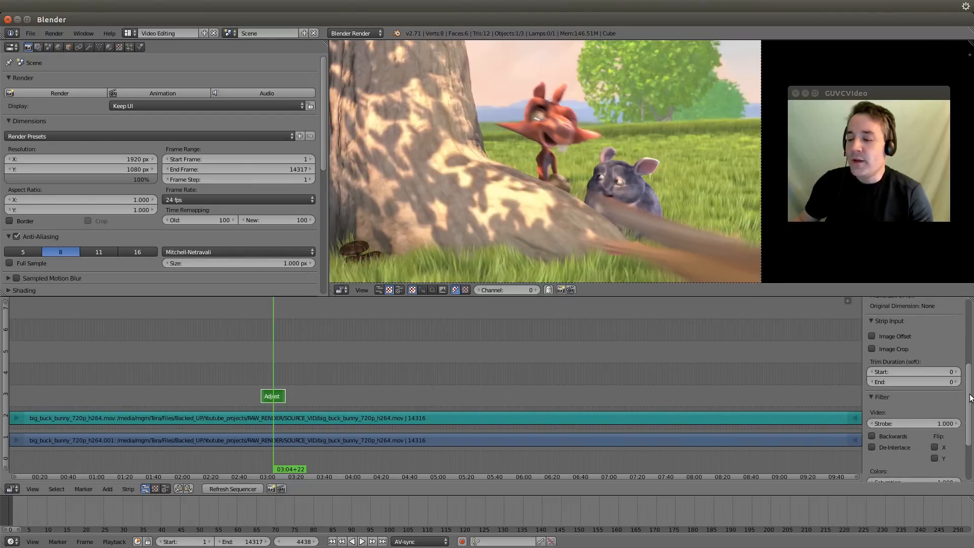
pyautogui.scroll(-3)
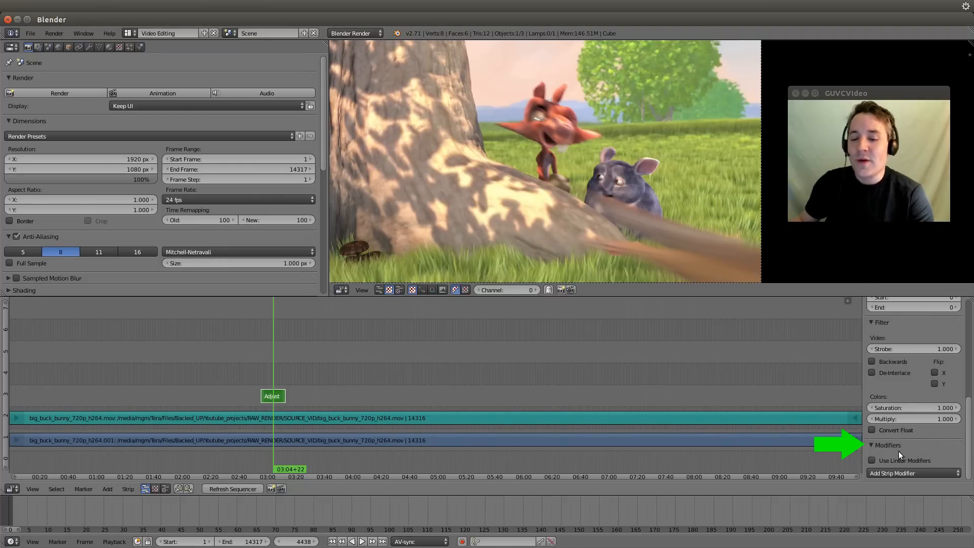
pyautogui.click(913, 473)
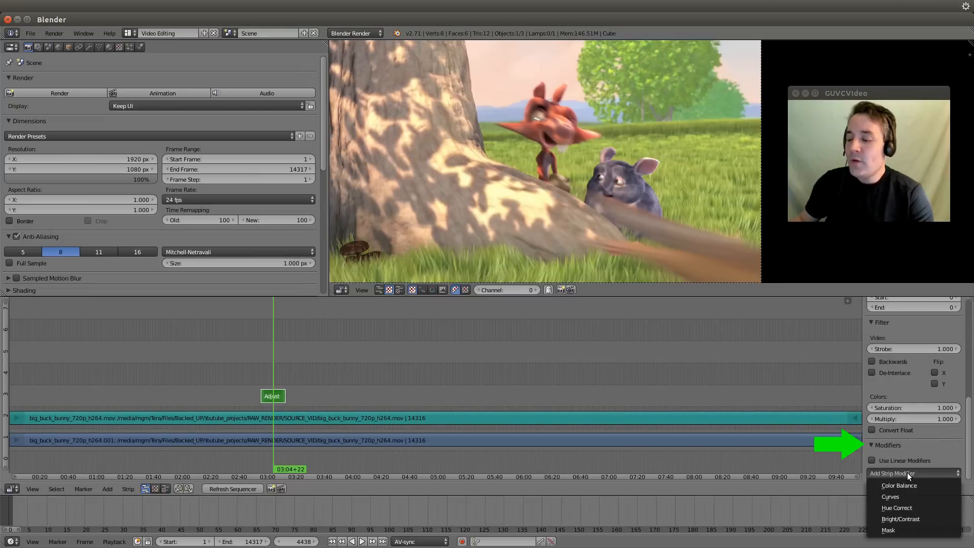
pyautogui.moveTo(896, 496)
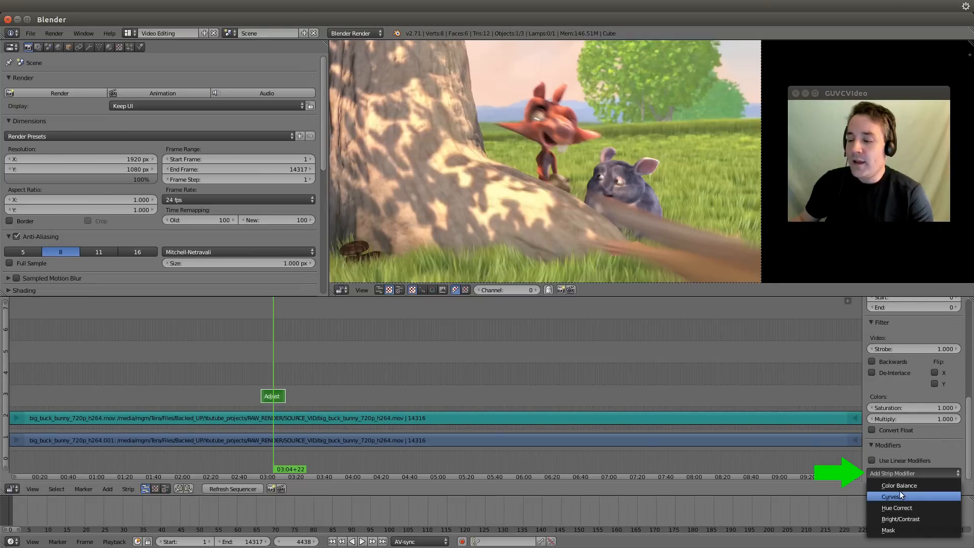
pyautogui.moveTo(901, 484)
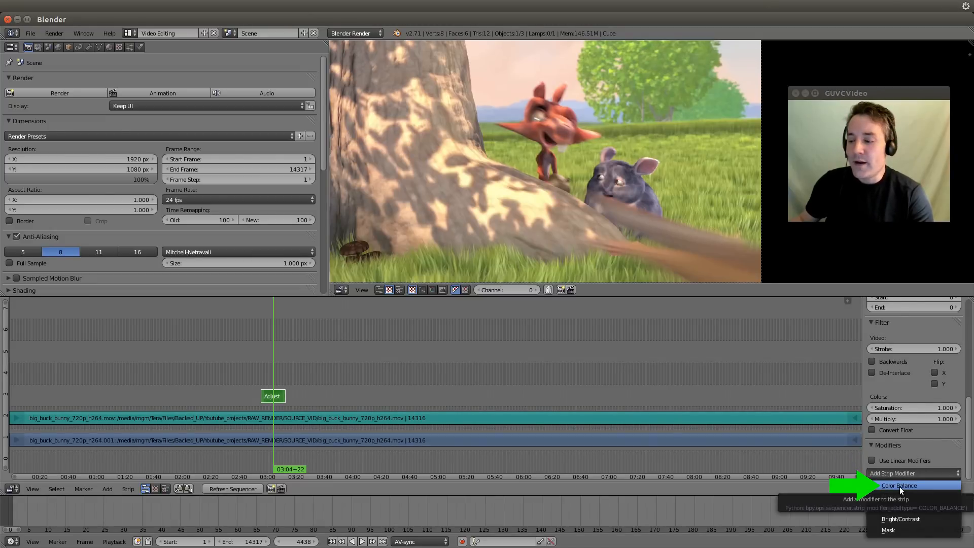
# Add a Color Balance modifier to the adjustment strip, tinting the film purple via Lift, Gamma, Gain
pyautogui.click(899, 485)
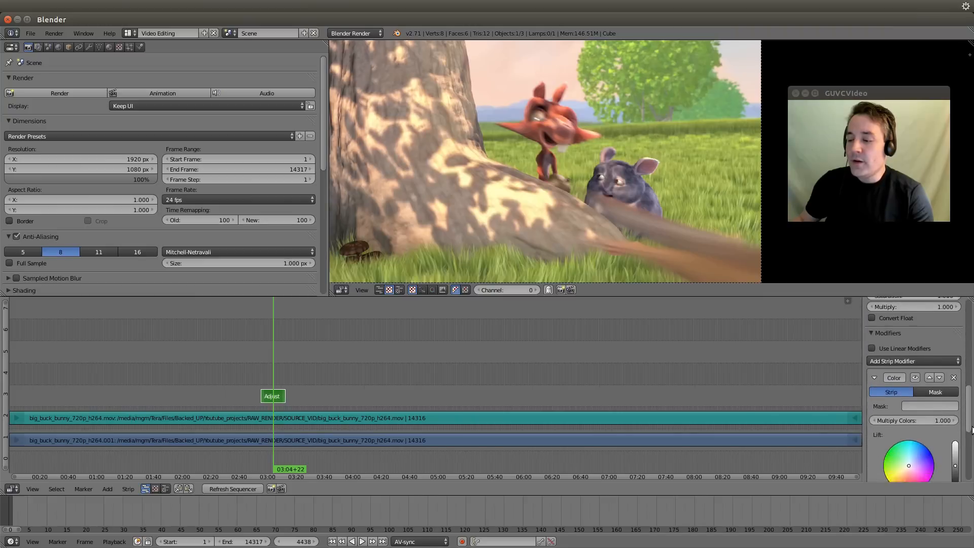
pyautogui.scroll(-3)
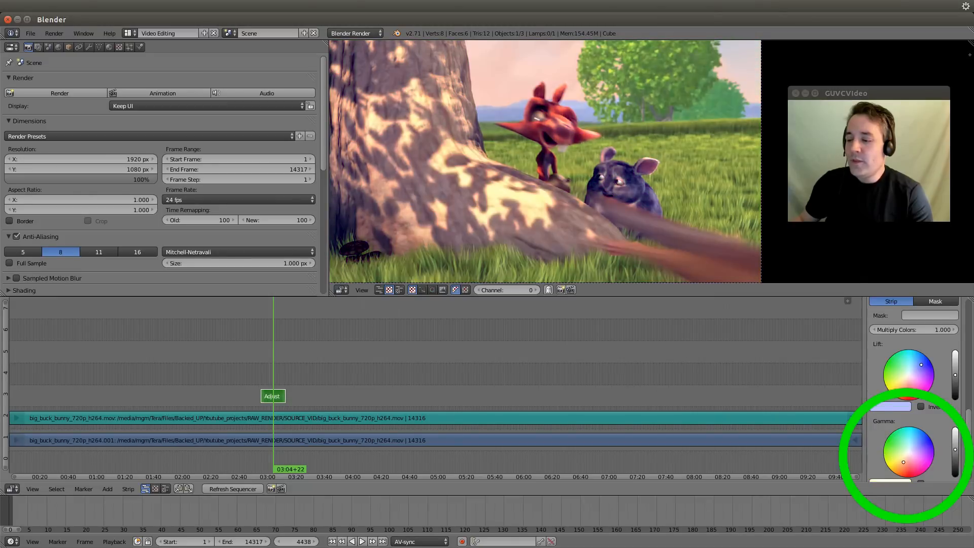
pyautogui.scroll(-3)
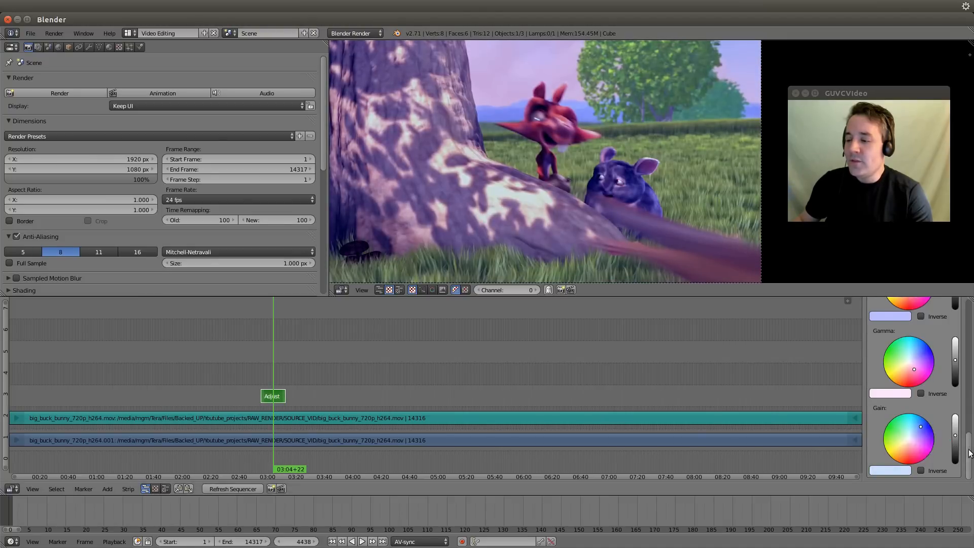
pyautogui.scroll(3)
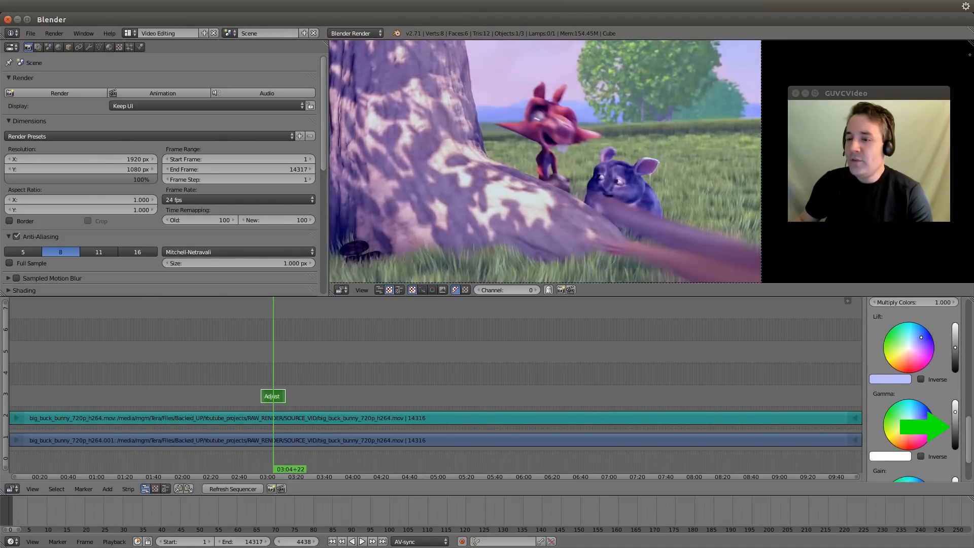
pyautogui.scroll(-3)
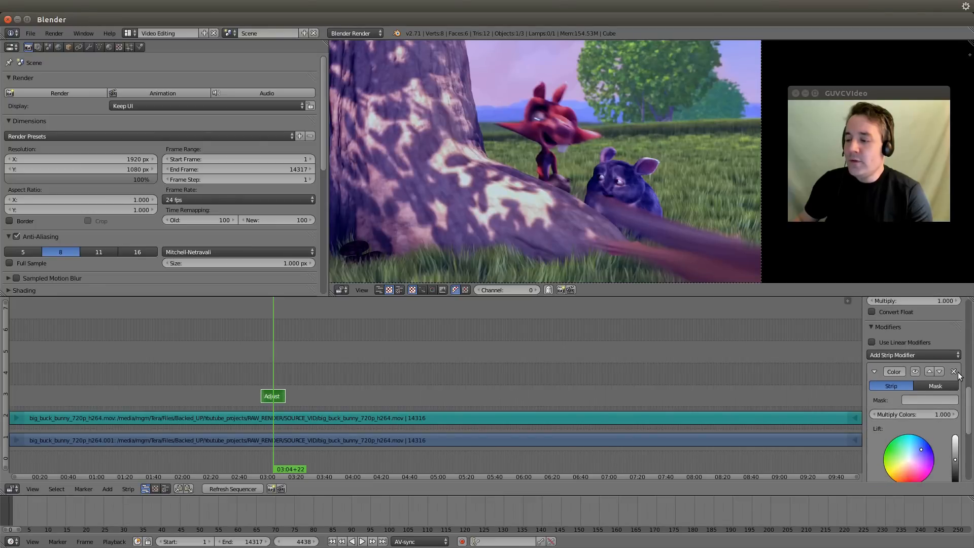
# Delete the Color Balance modifier, briefly test a high-contrast Curves modifier, then delete it
pyautogui.click(954, 371)
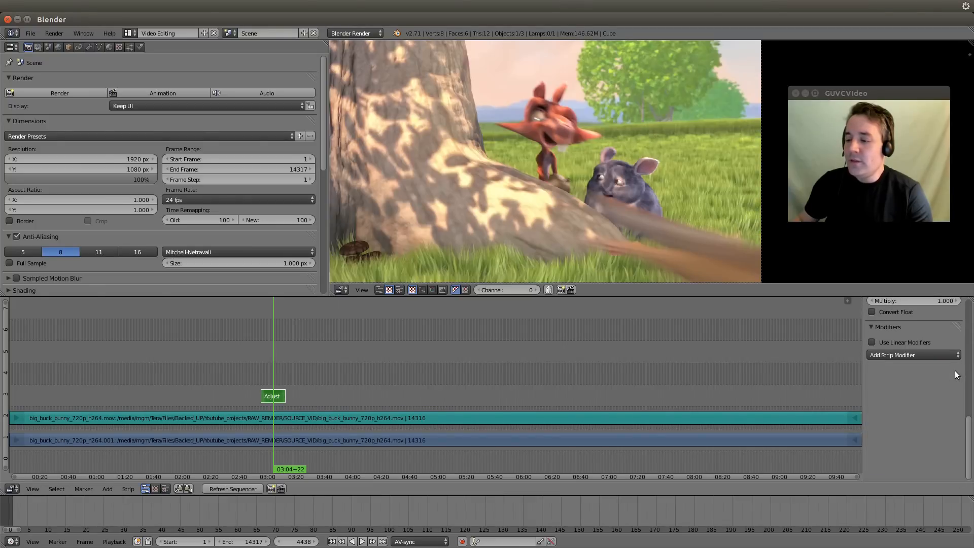
pyautogui.click(913, 354)
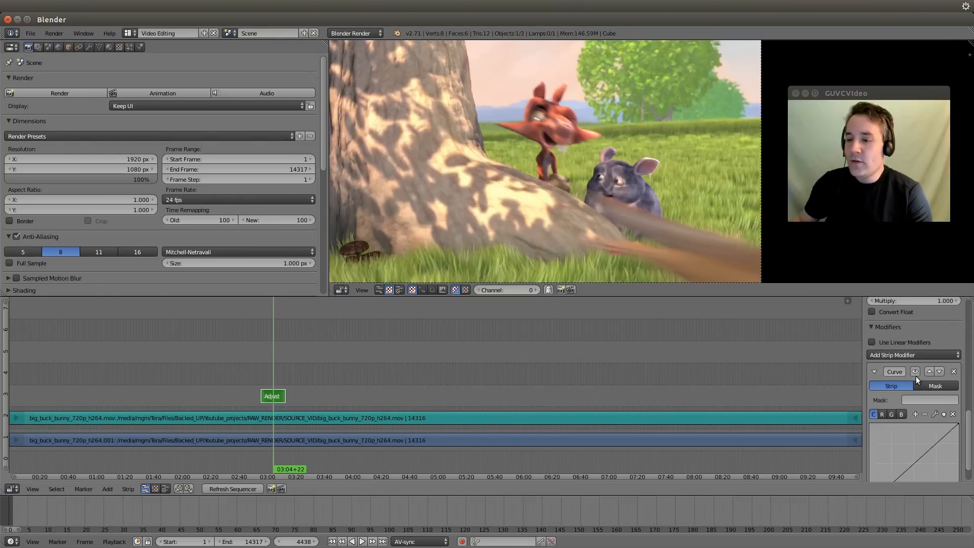
pyautogui.scroll(-3)
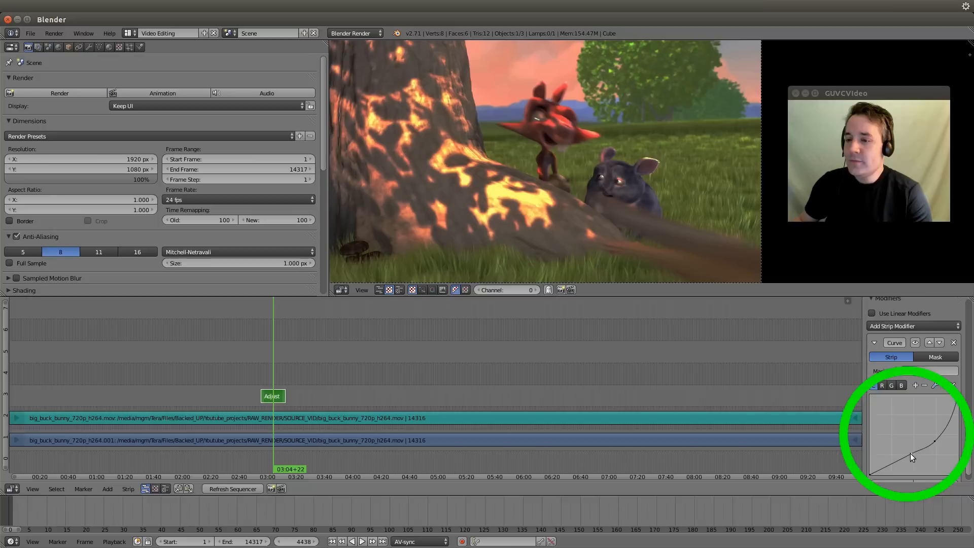
pyautogui.click(954, 342)
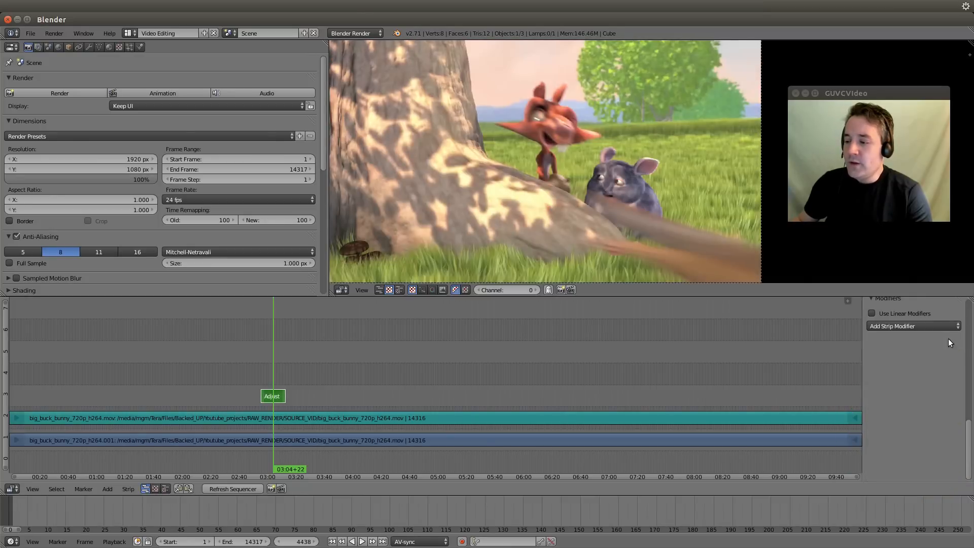
# Try a Hue Correct modifier that washes out the colours, then remove it
pyautogui.click(910, 325)
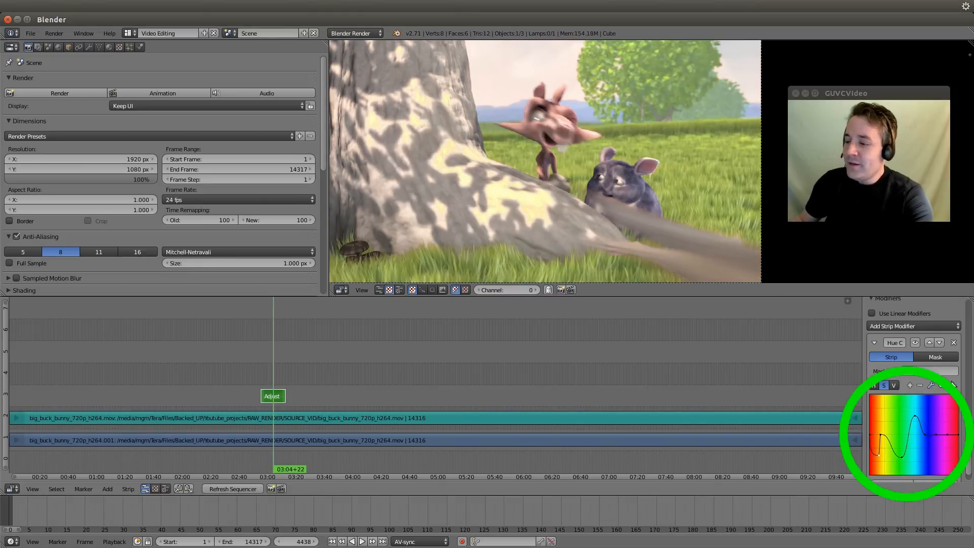
pyautogui.click(910, 326)
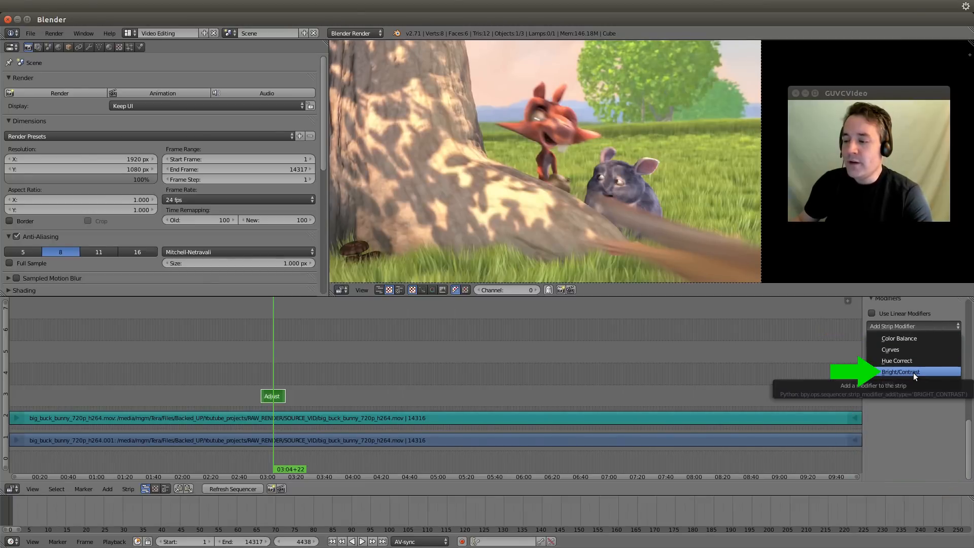
# Test a Bright/Contrast modifier that blows the film white, remove it, and reselect the movie strip
pyautogui.click(900, 372)
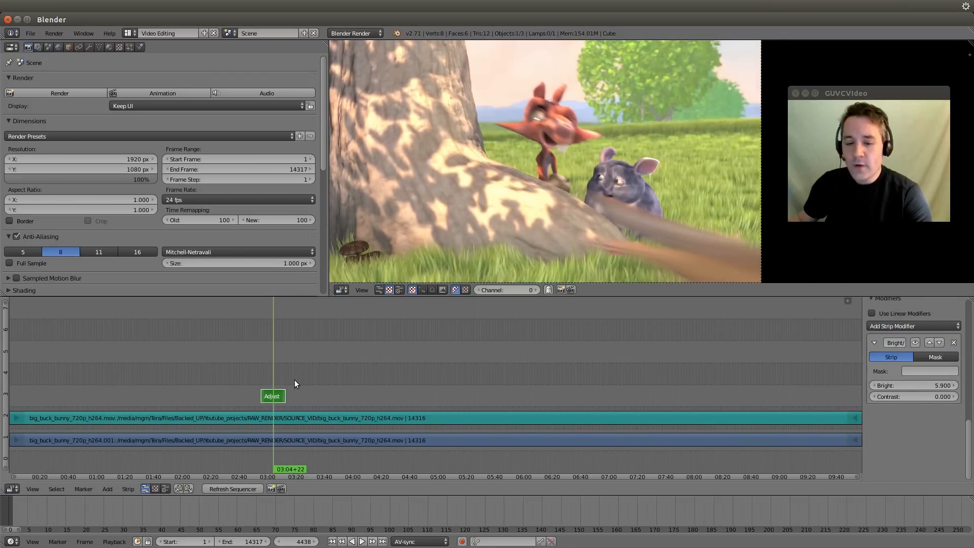
pyautogui.moveTo(291, 395)
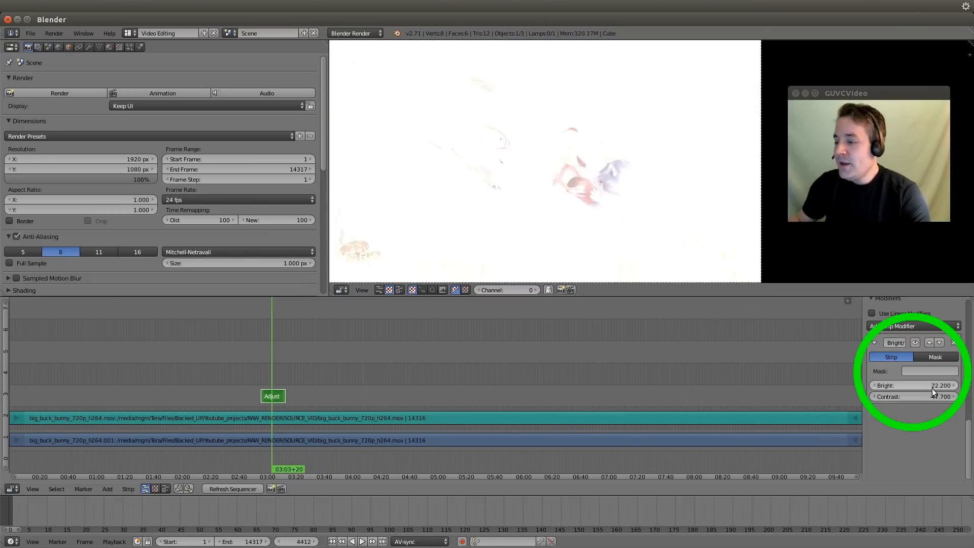
pyautogui.click(952, 342)
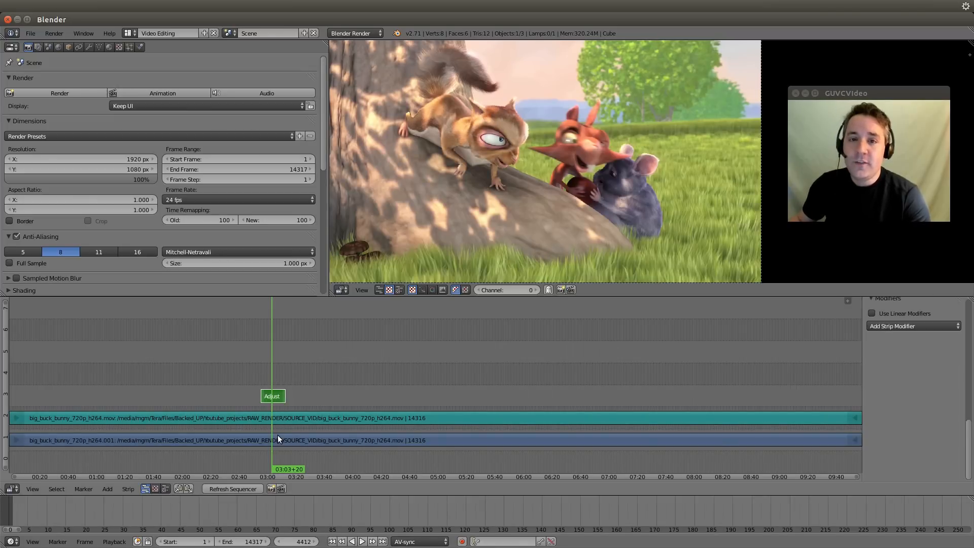
pyautogui.click(296, 440)
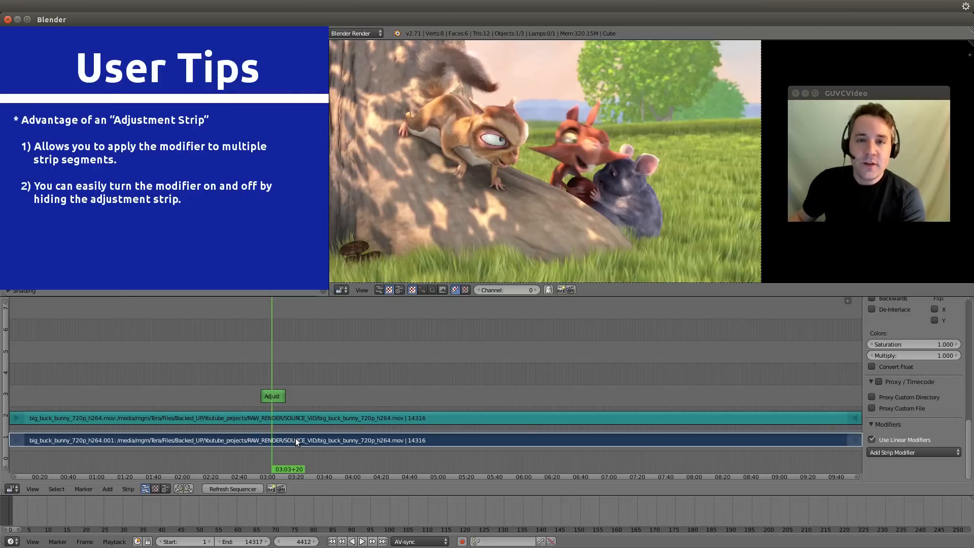
pyautogui.moveTo(266, 414)
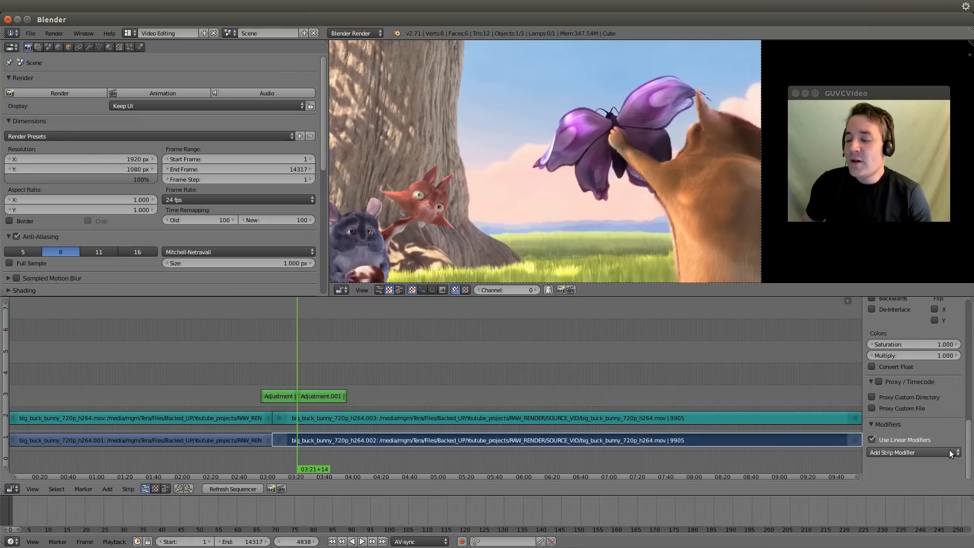
pyautogui.click(913, 452)
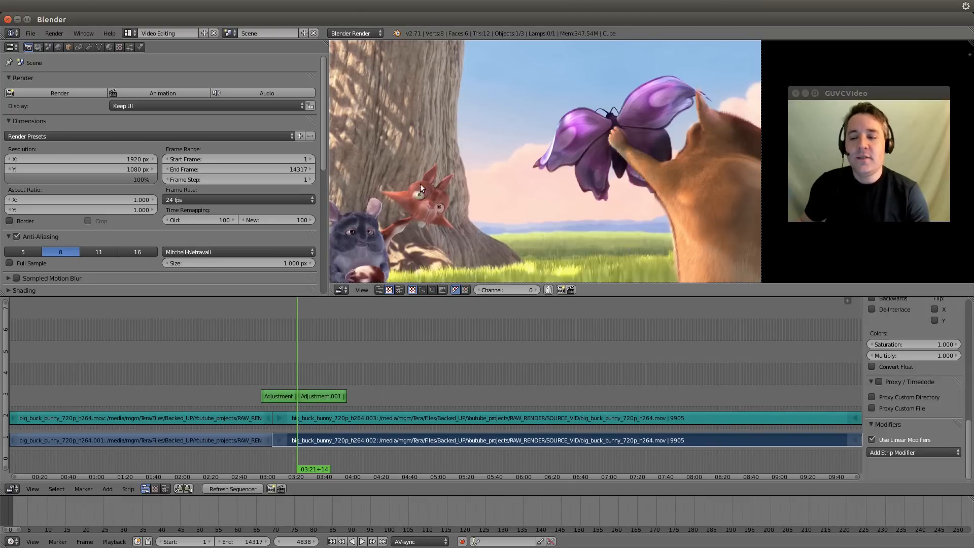
pyautogui.moveTo(459, 199)
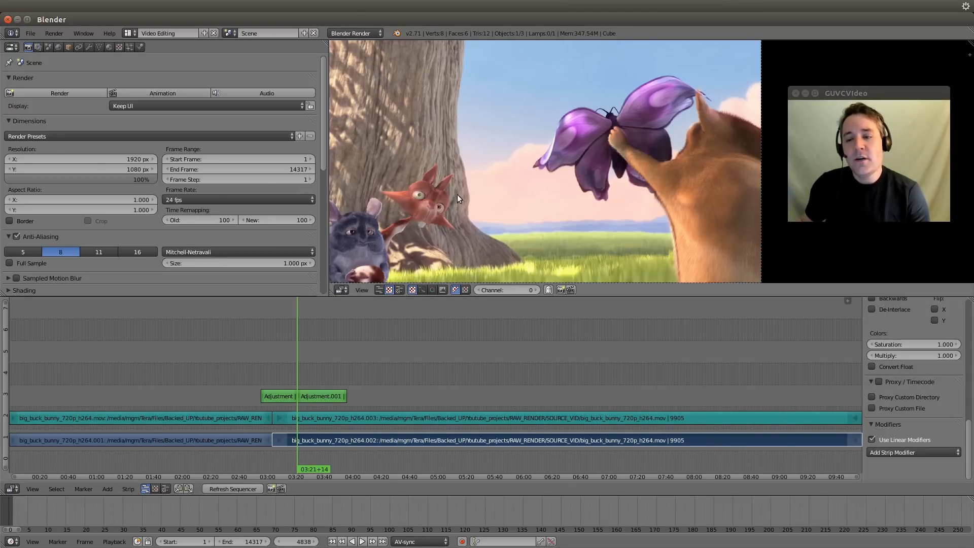
pyautogui.moveTo(433, 221)
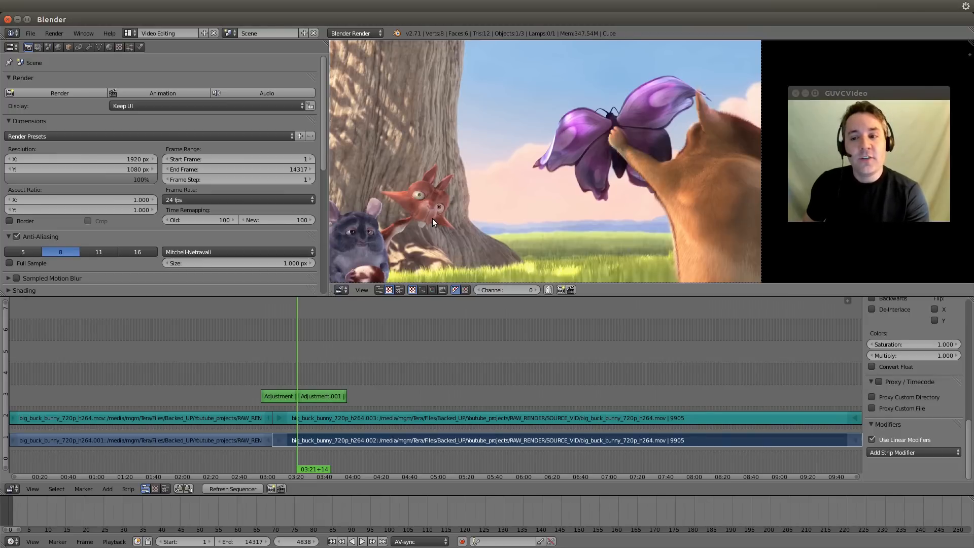
pyautogui.moveTo(637, 380)
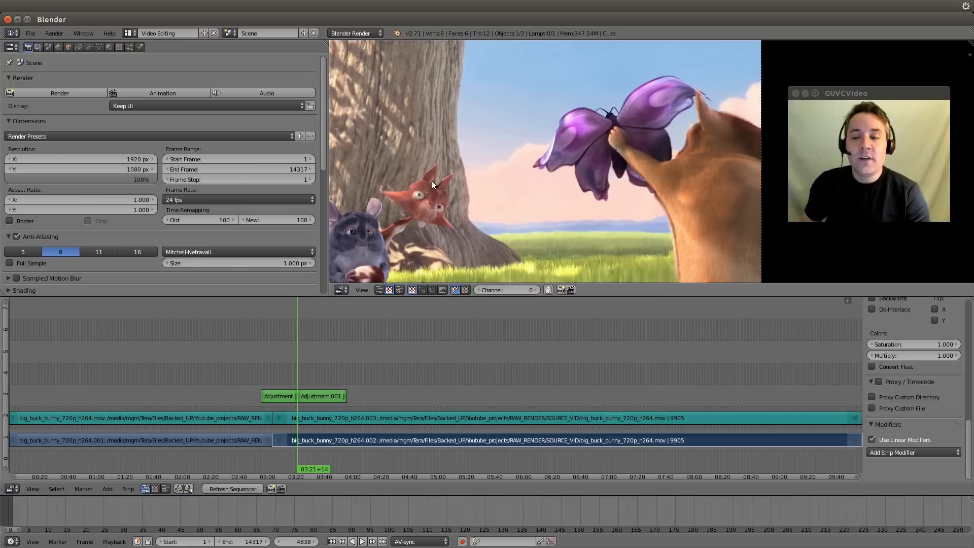
pyautogui.moveTo(454, 189)
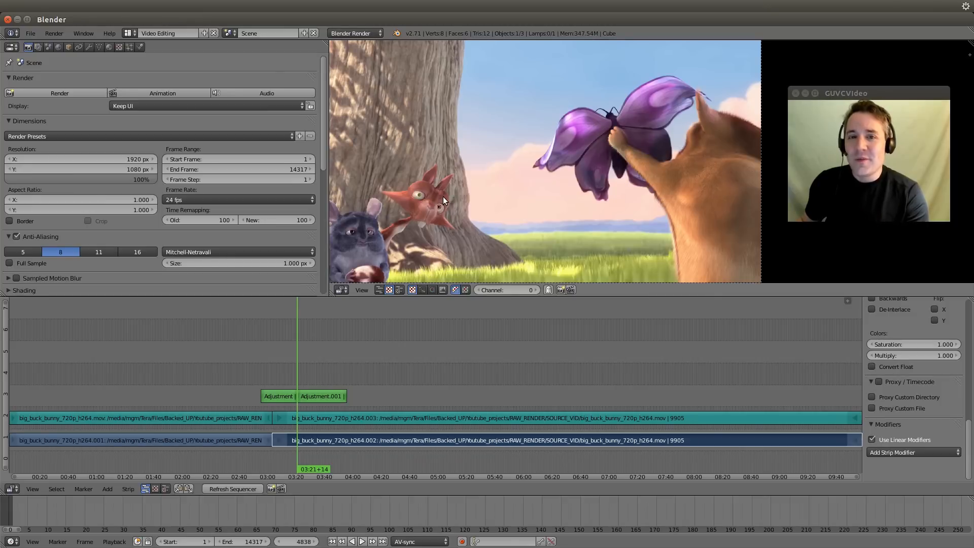
pyautogui.moveTo(451, 202)
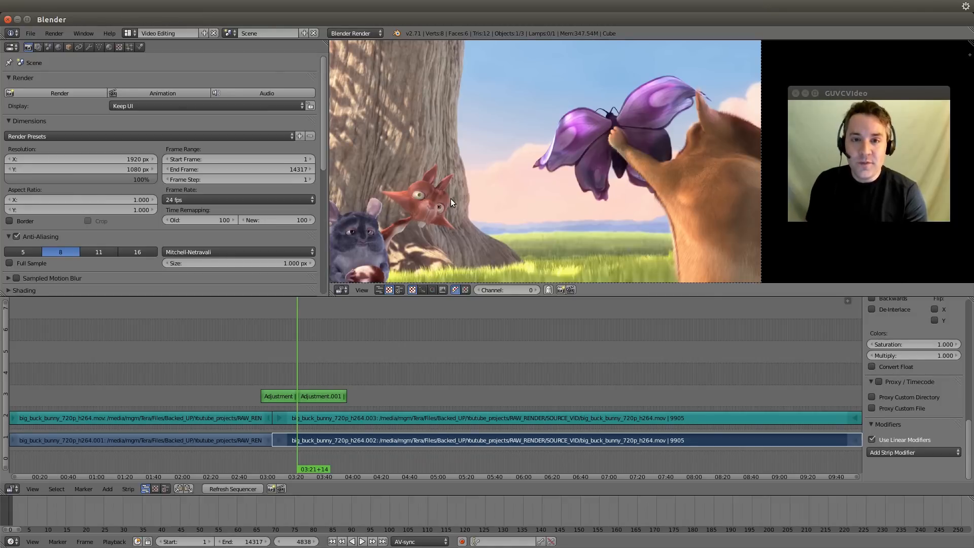